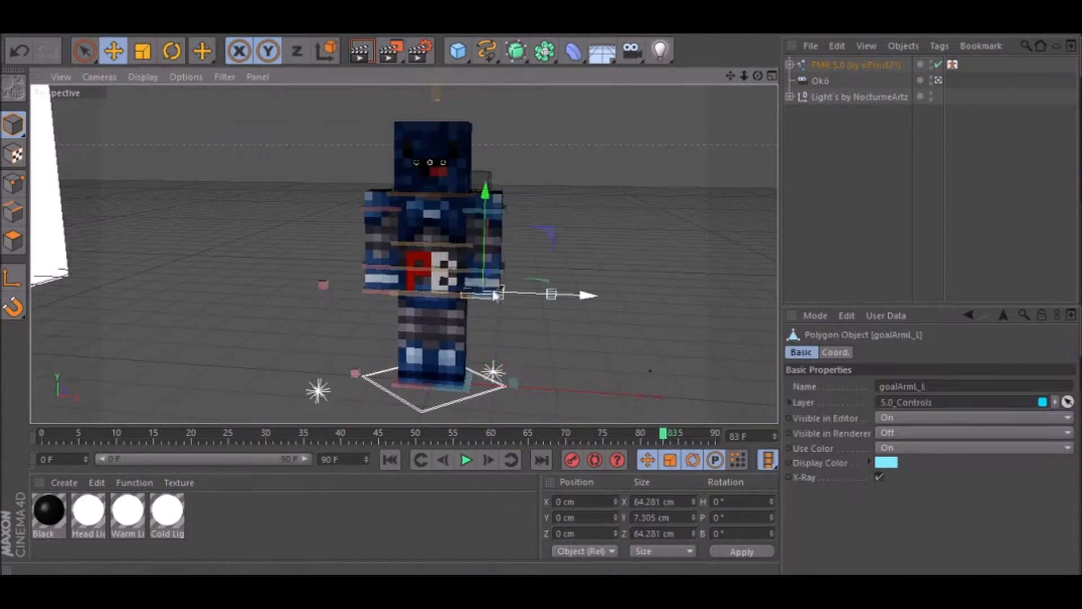
Step: Pose the FMR rig with both hands on its hips and one leg stepping forward
left_click(171, 50)
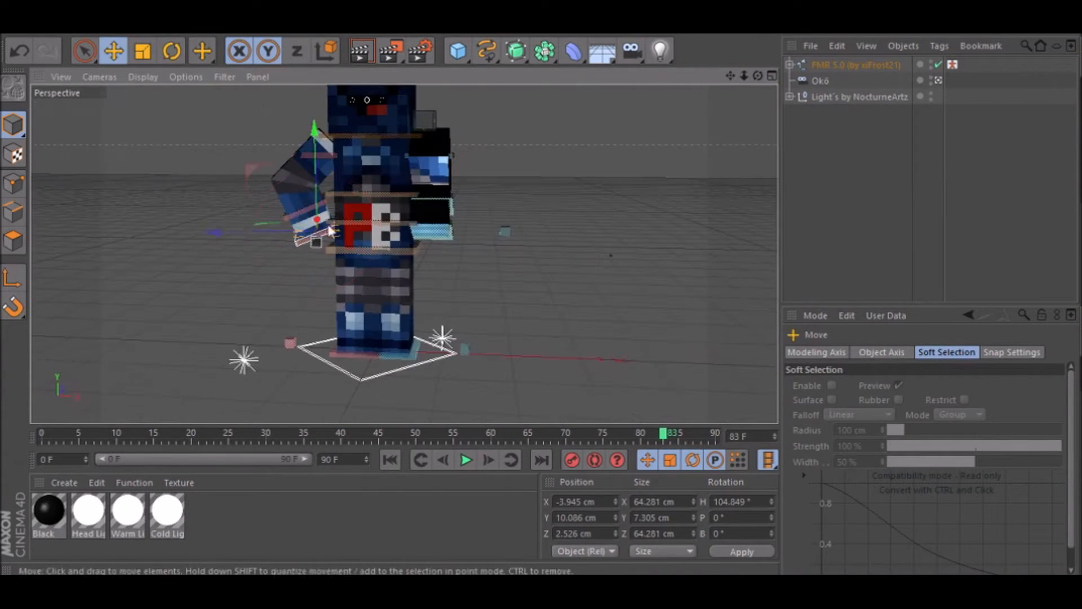
left_click(170, 51)
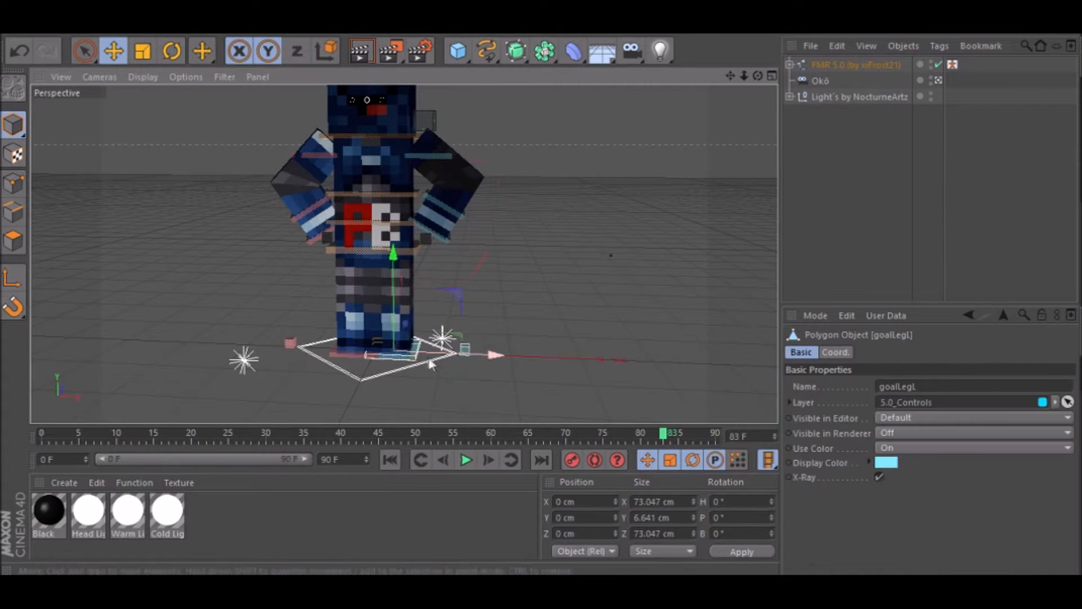
left_click(170, 50)
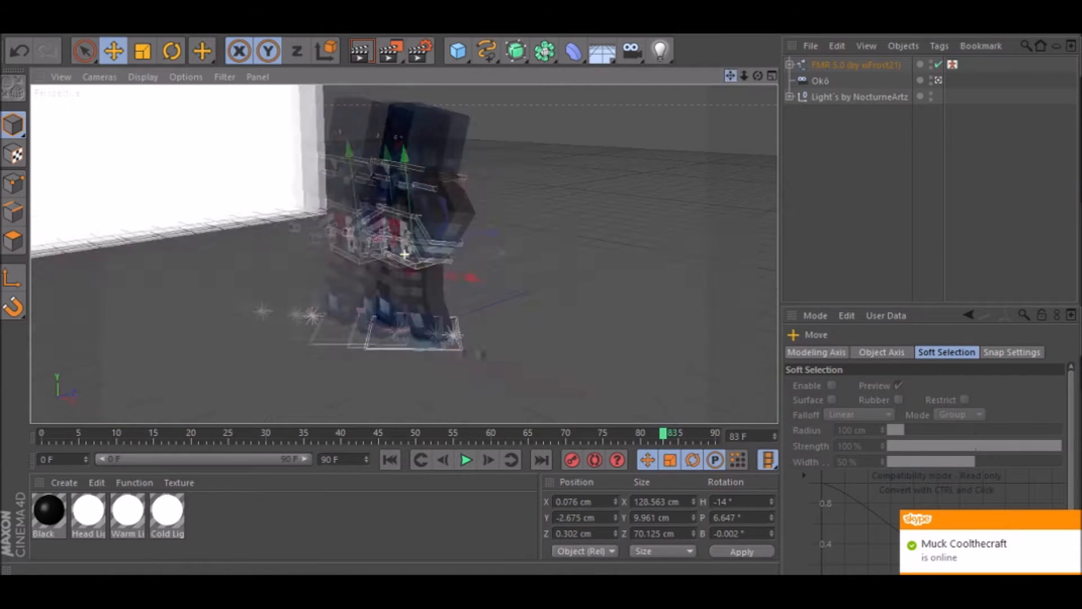
left_click(963, 544)
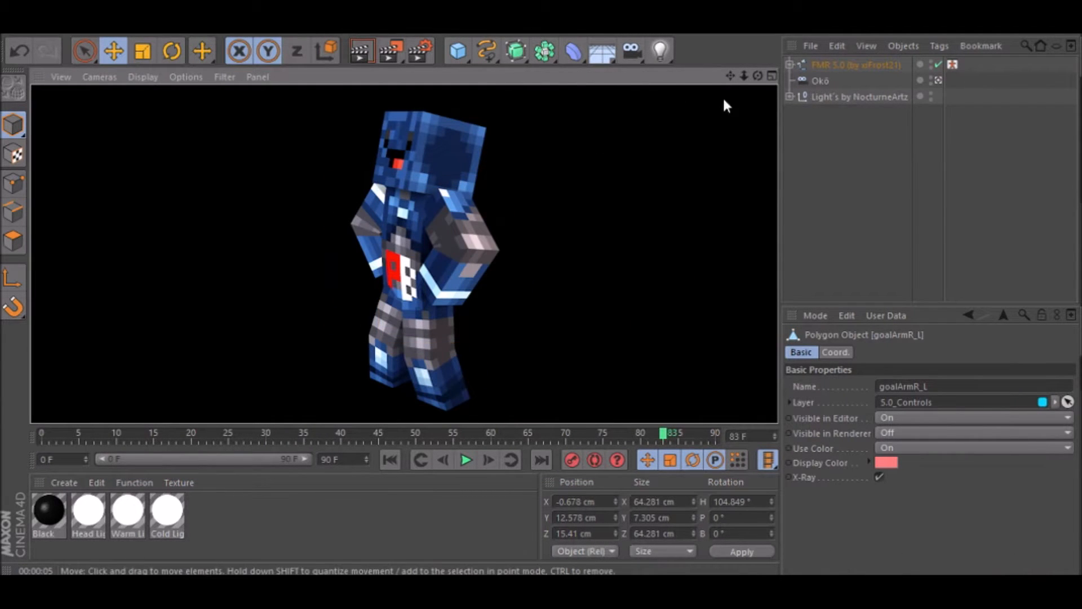
Step: Render the active view of the FMR rig and show Render Settings' Ambient Occlusion page
left_click(855, 64)
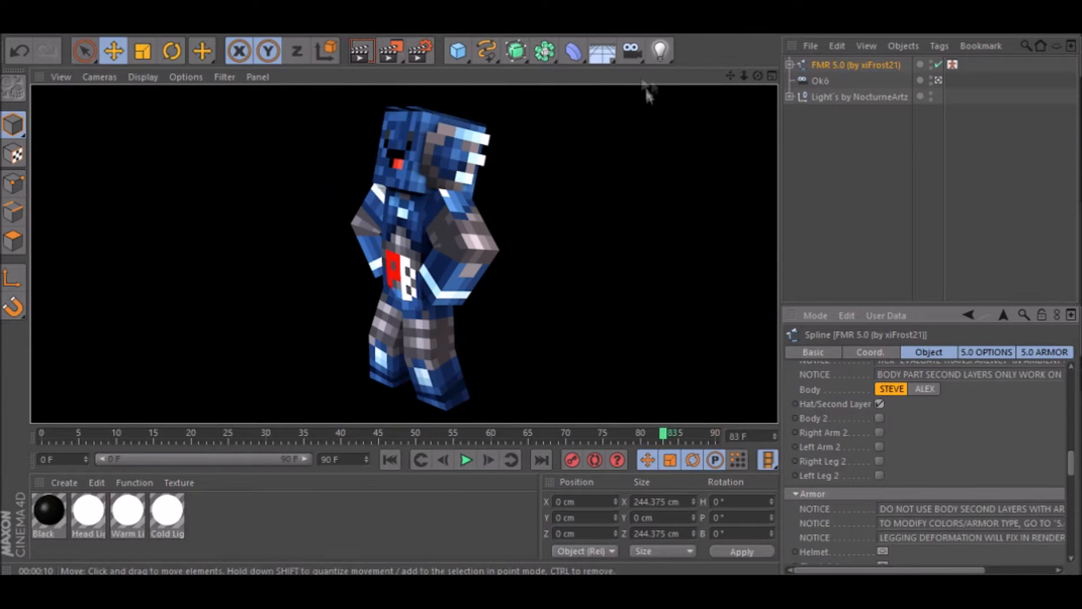
mouse_move(481, 135)
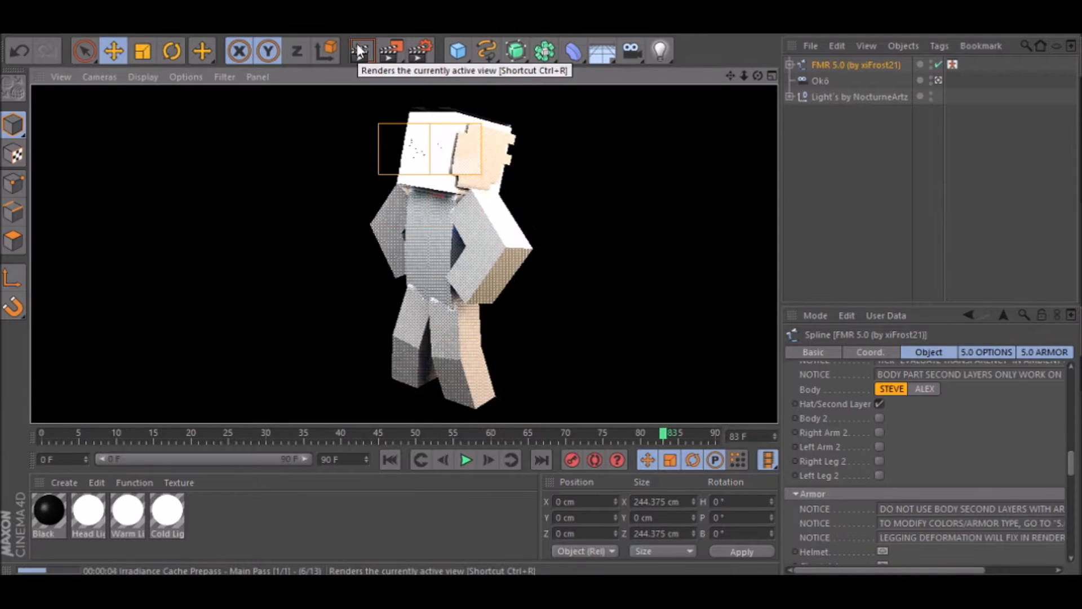
left_click(361, 50)
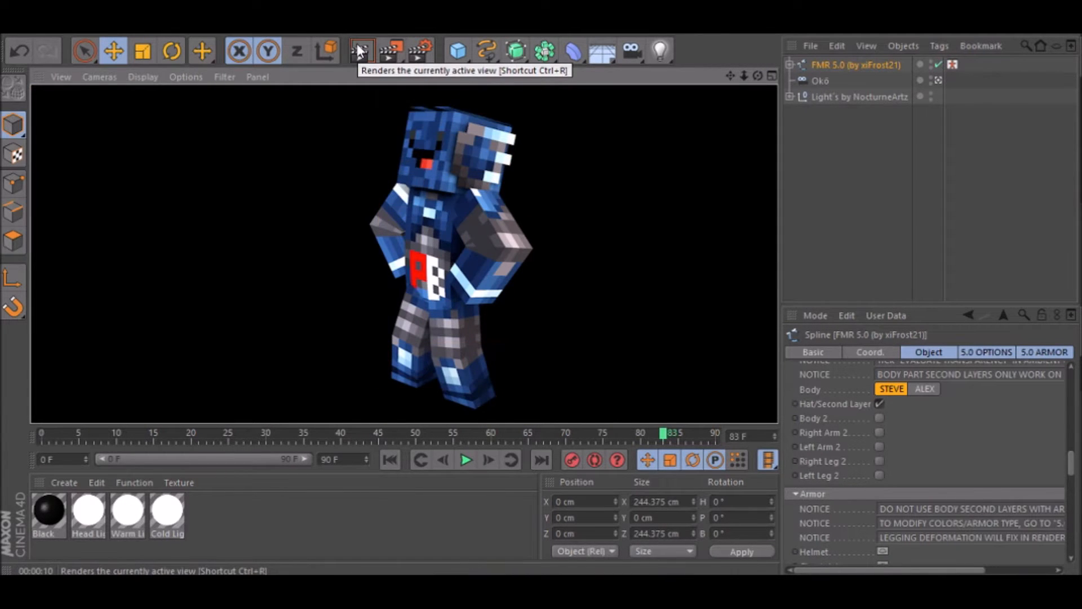
left_click(391, 50)
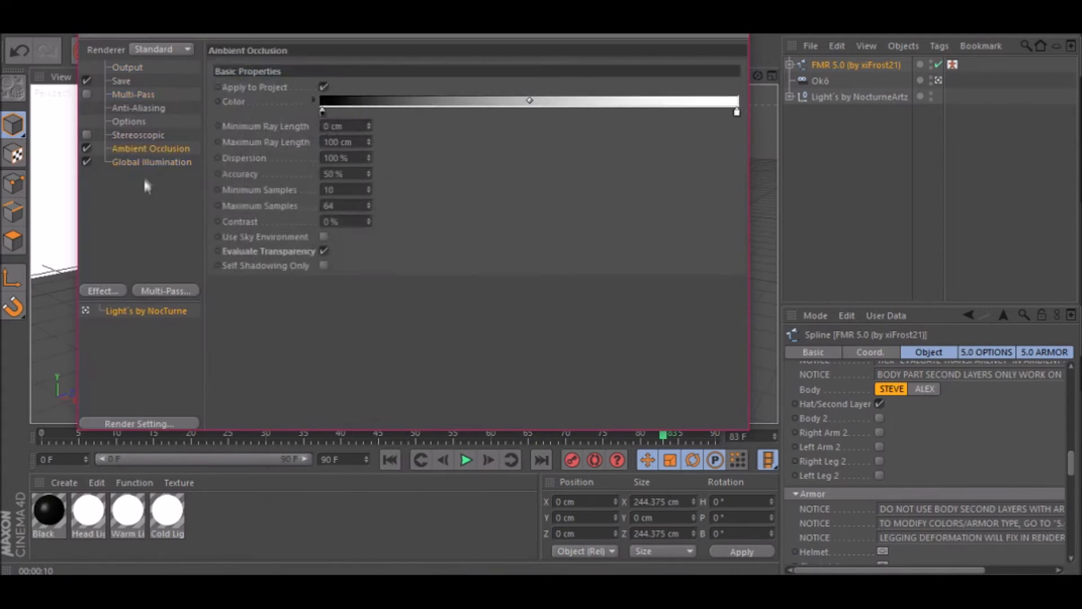
Step: Save the render as 'pixelriod' in Pictures > Camera Roll
left_click(127, 67)
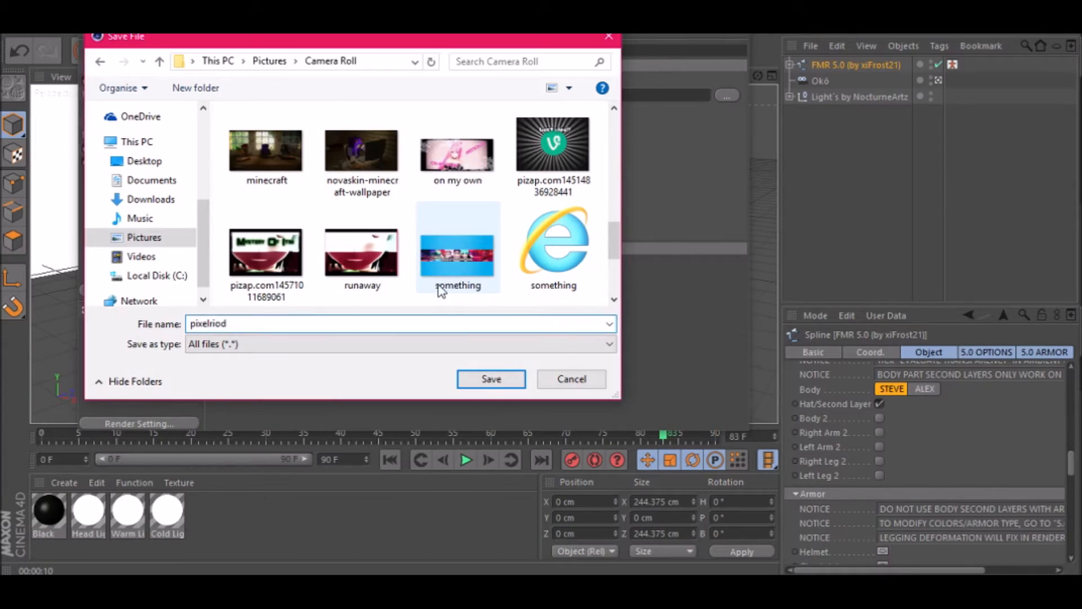
left_click(491, 379)
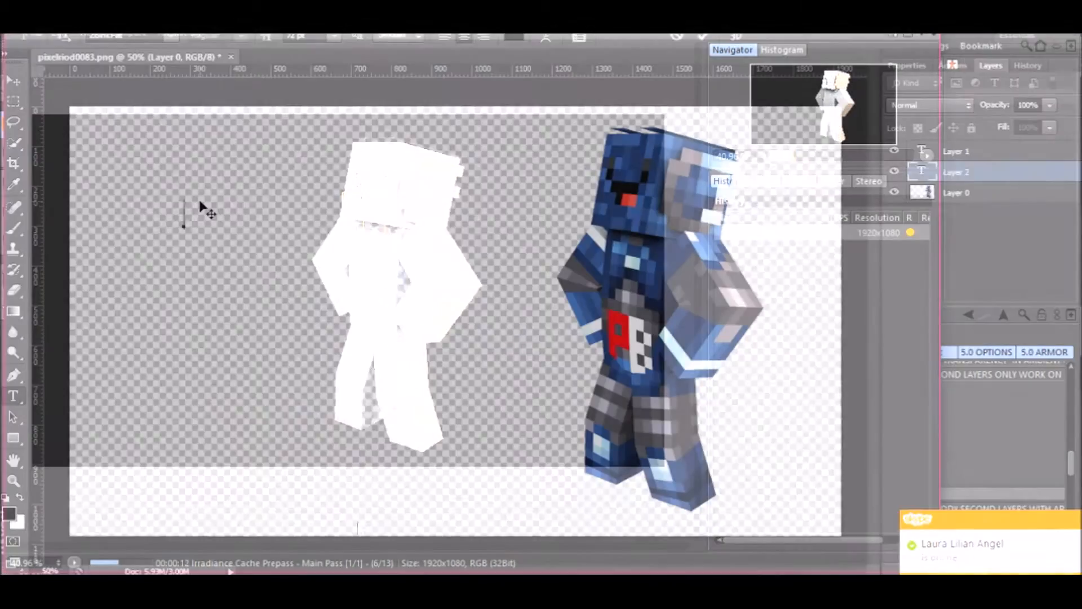
Step: Type the heading 'Shout Out For...' with the Type tool
type("Sho")
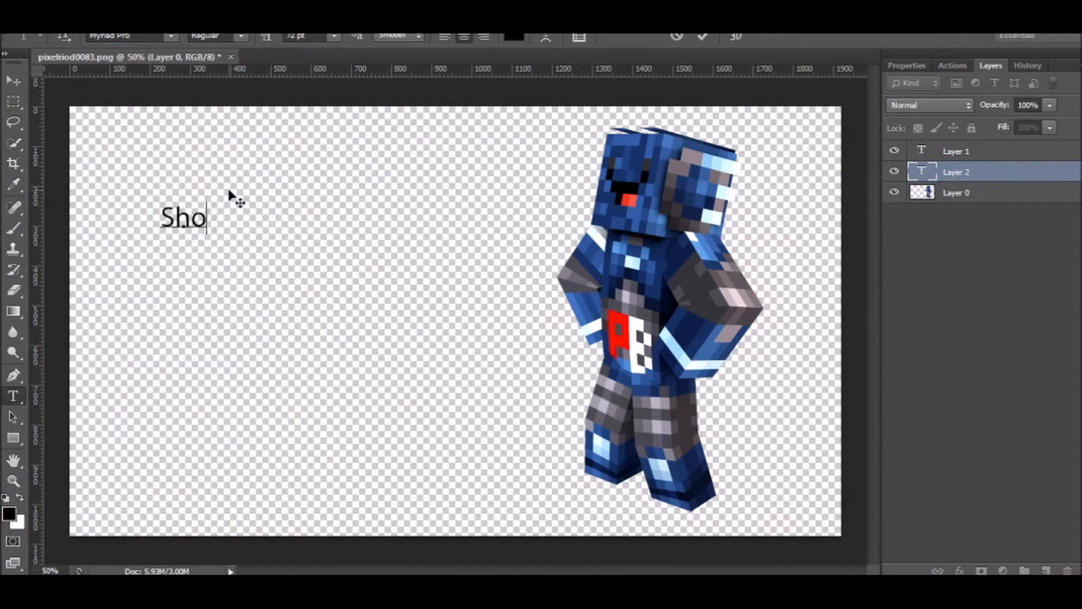
type("ut Out For...")
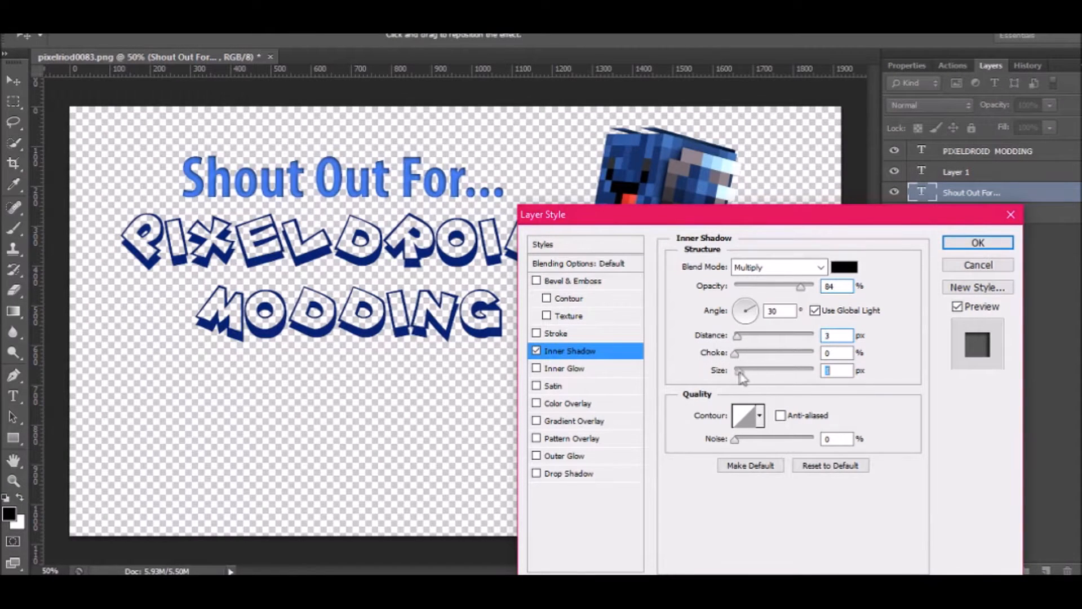
Step: Give the heading Inner Glow, Satin and Outer Glow effects with a picked glow colour
left_click(563, 368)
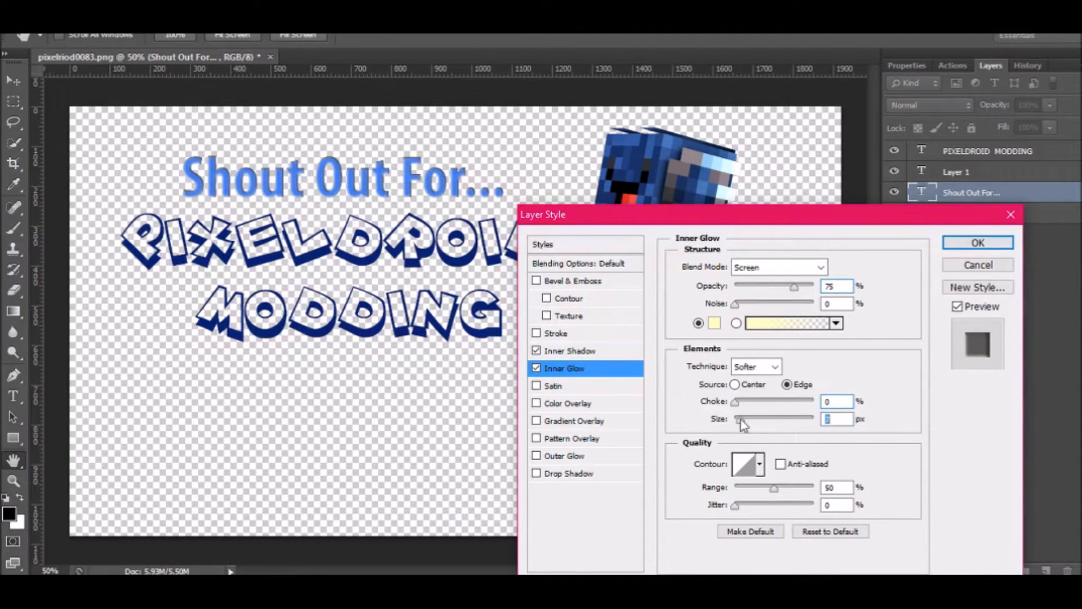
mouse_move(587, 386)
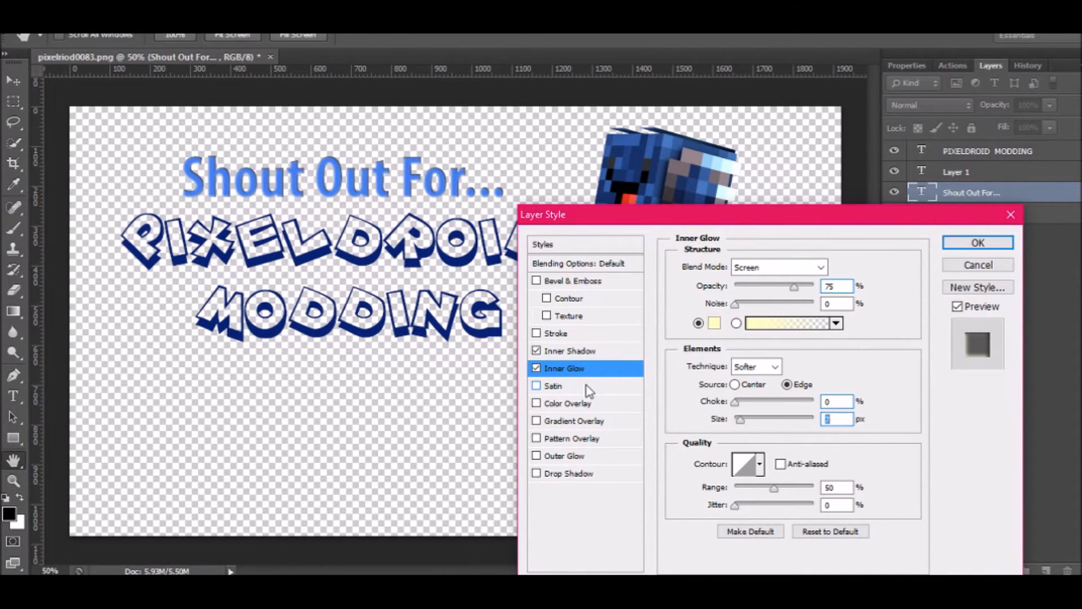
left_click(553, 385)
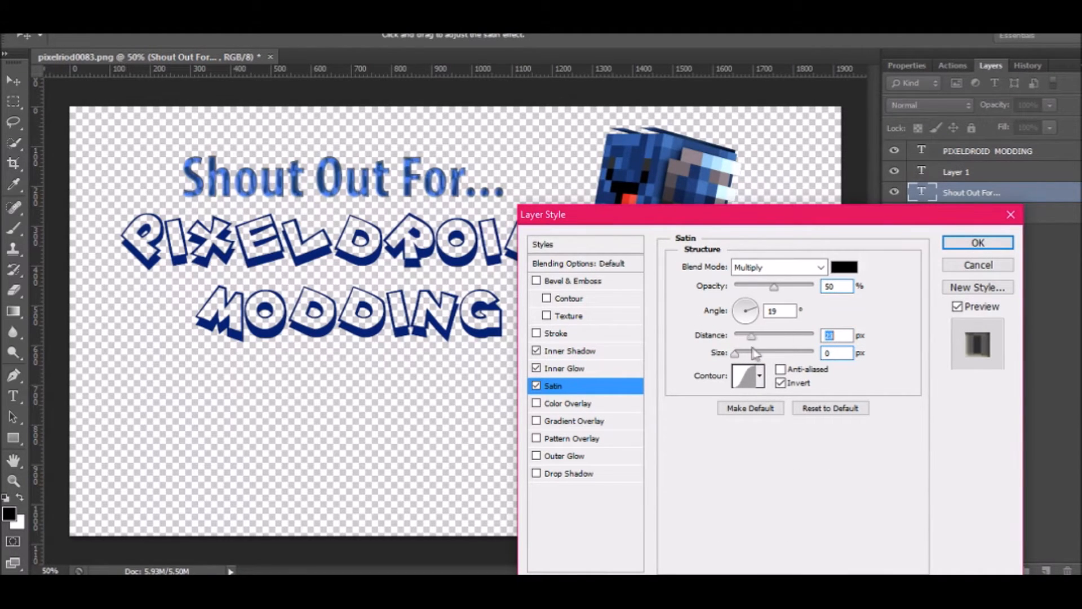
left_click(536, 386)
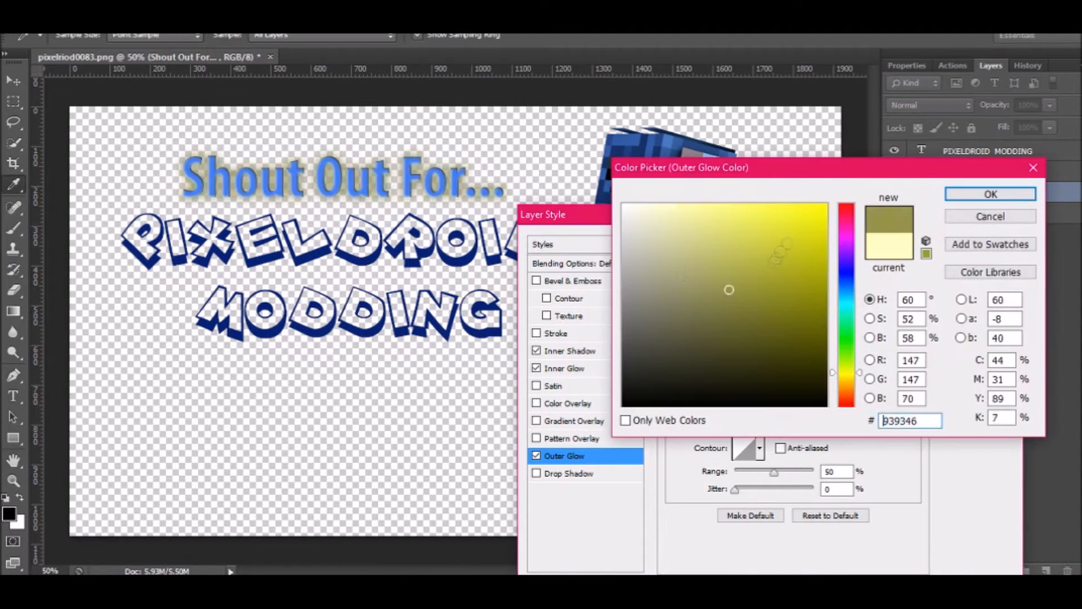
left_click(990, 194)
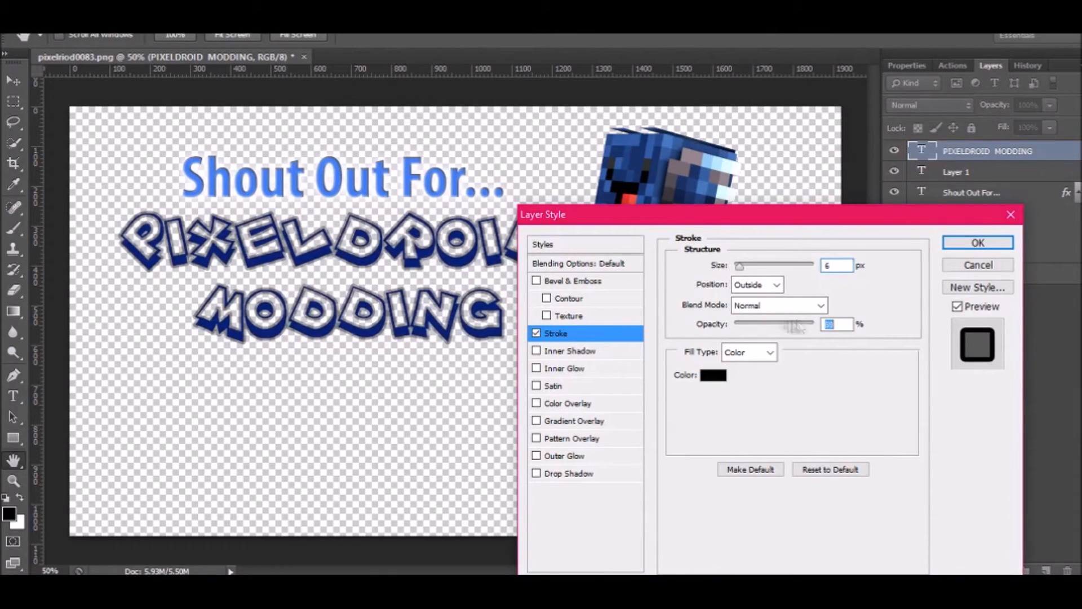
Step: Apply Inner Shadow, Outer Glow and Drop Shadow to PIXELDROID MODDING, then confirm
left_click(570, 350)
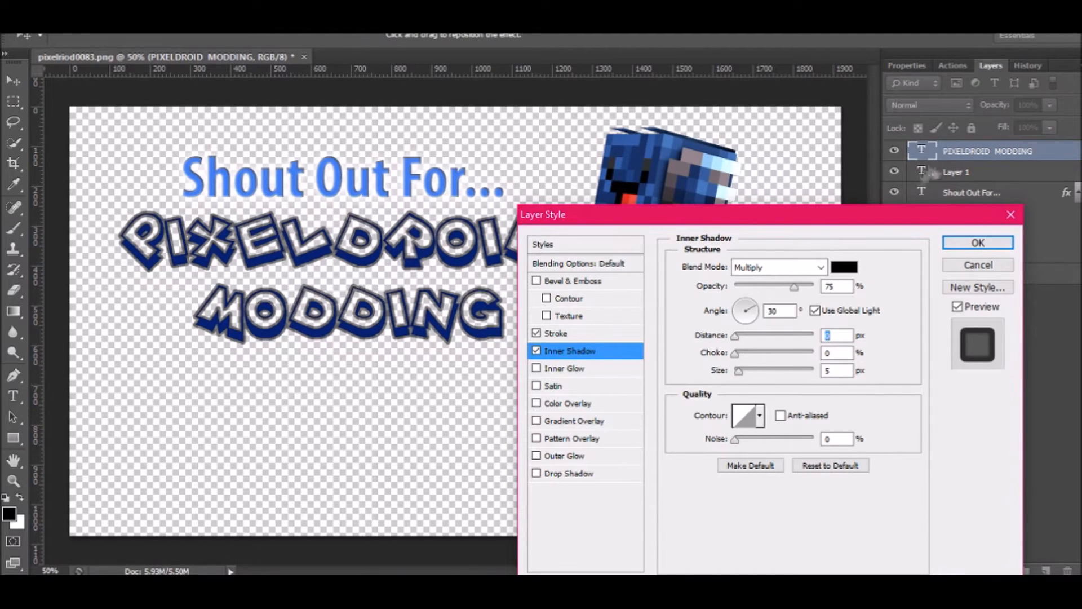
left_click(564, 455)
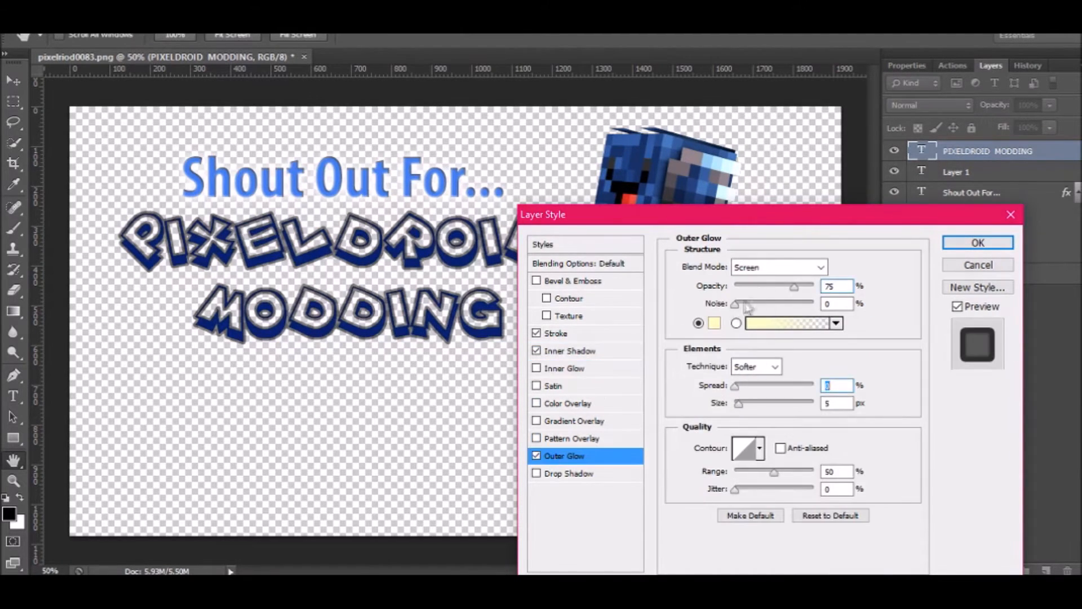
left_click(568, 473)
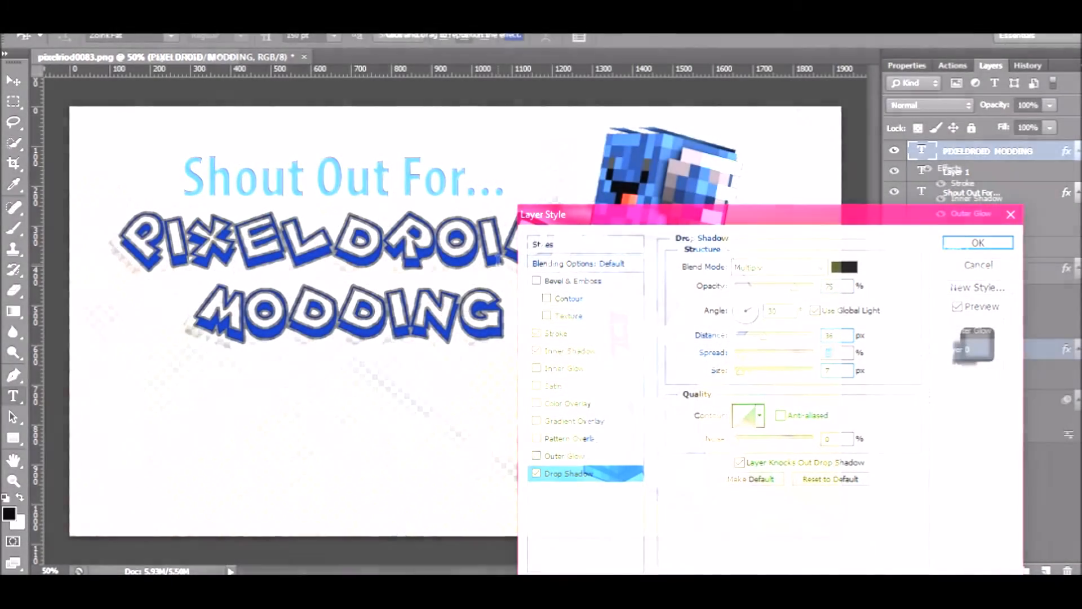
left_click(978, 242)
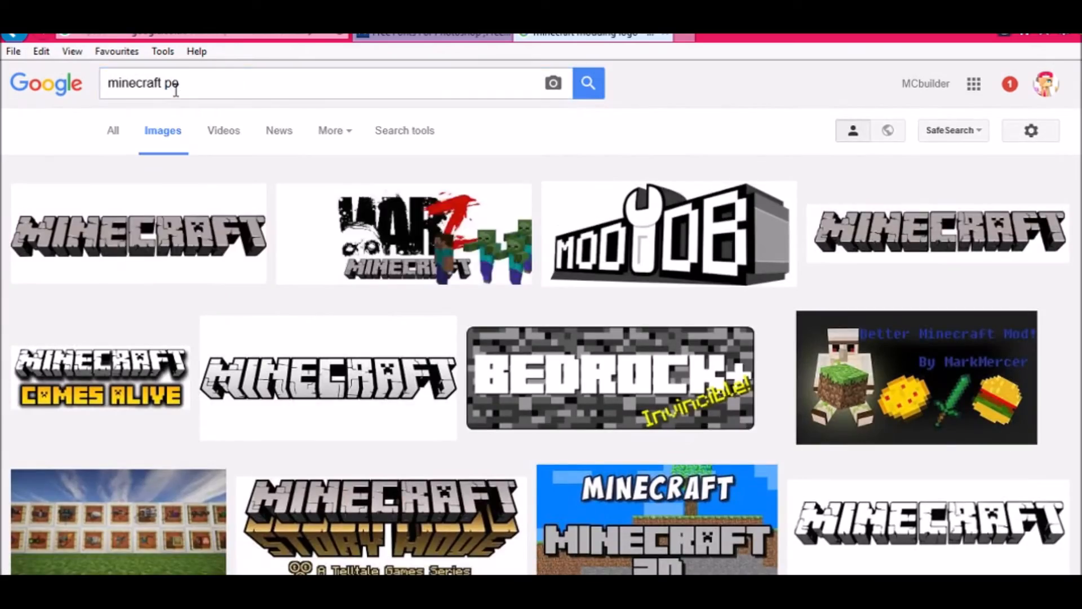
left_click(588, 83)
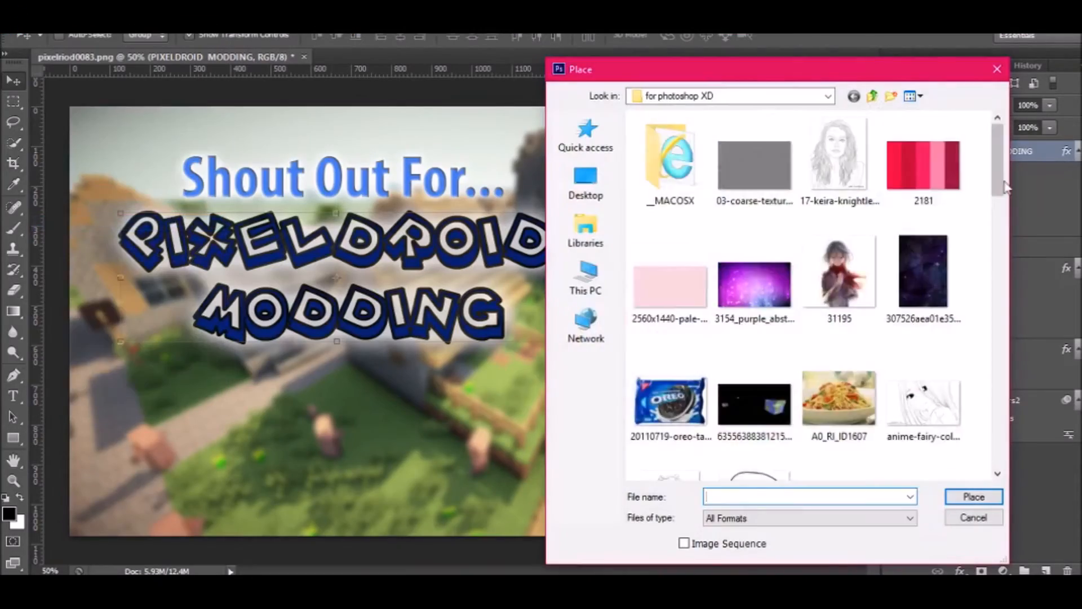
Step: Browse the subscribe button image results, then type 'mouse' as a new search
scroll("down", 3)
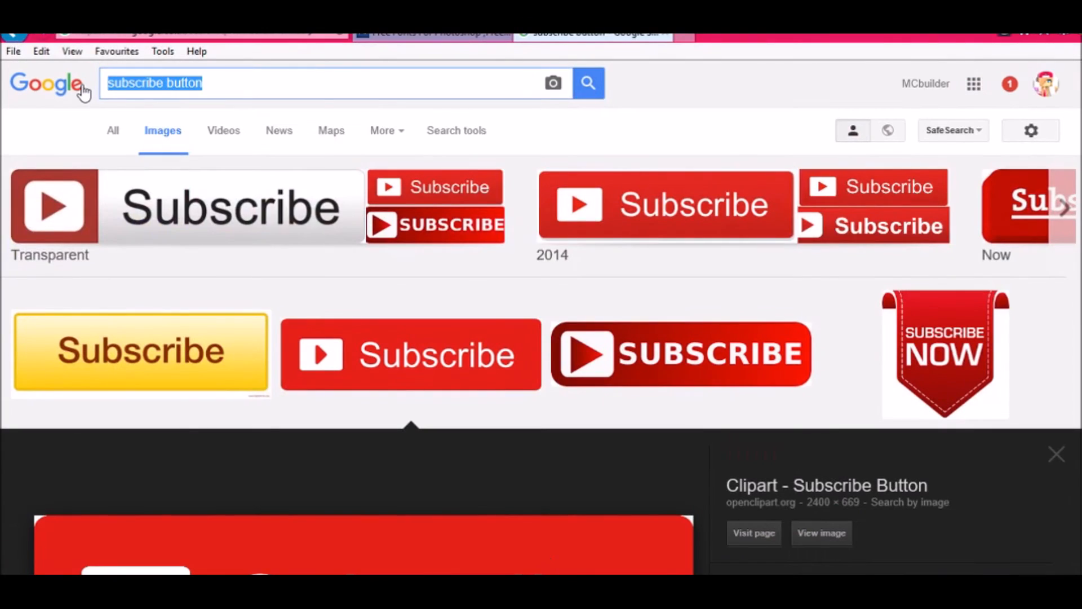
type("mouse")
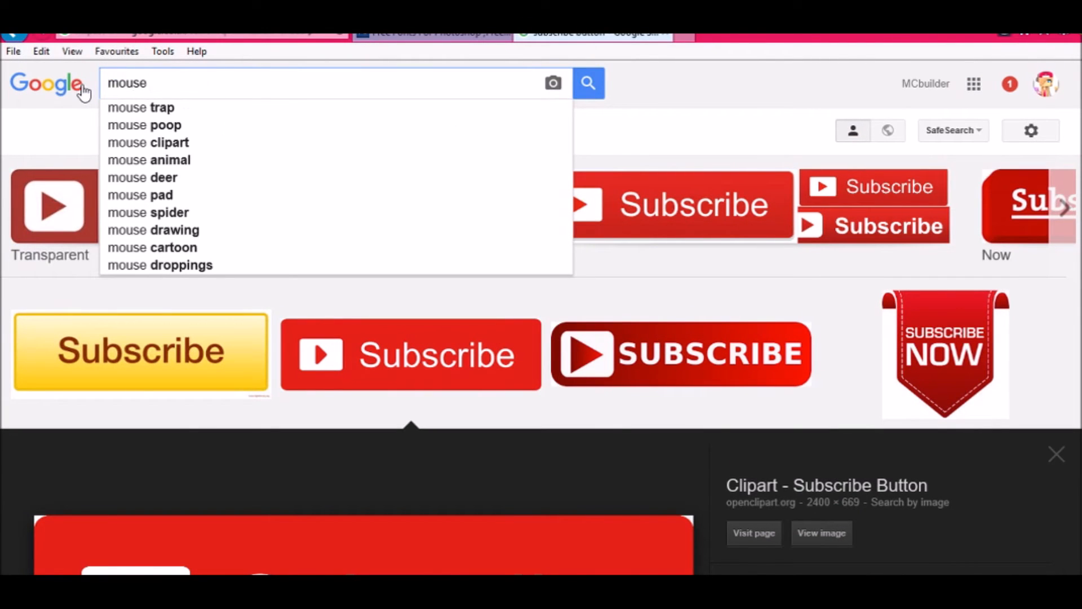